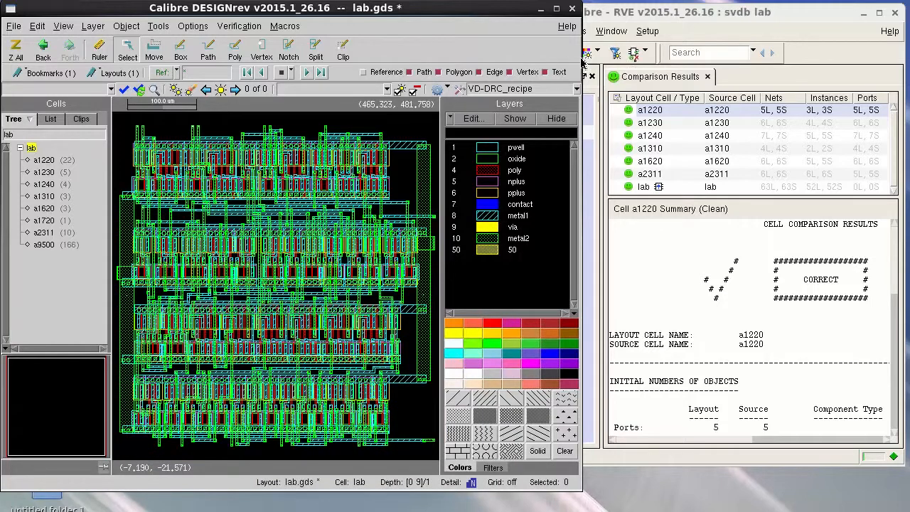
Step: Bring Calibre RVE to the front and show its File menu
{"action": "left_click", "coordinate": [475, 30]}
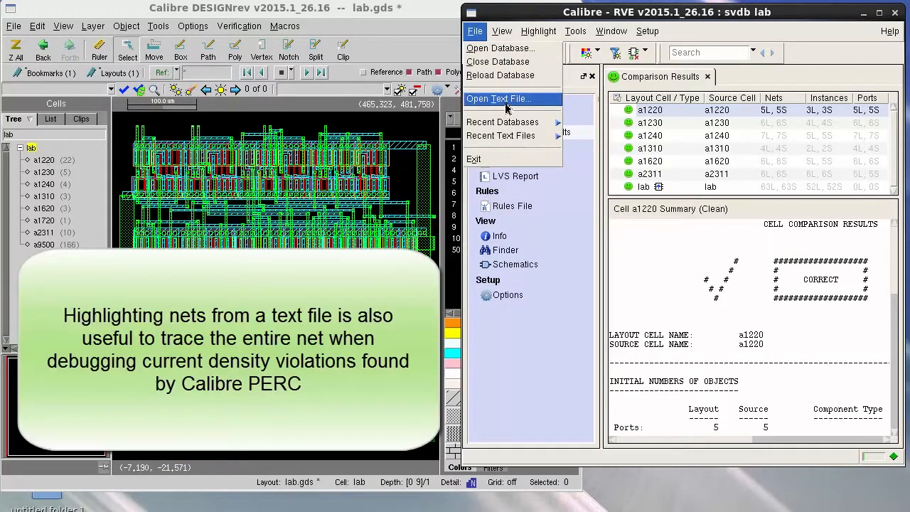
Step: Open the text file custom.txt from the lab2 folder, listing Net1 through Net4
{"action": "left_click", "coordinate": [500, 98]}
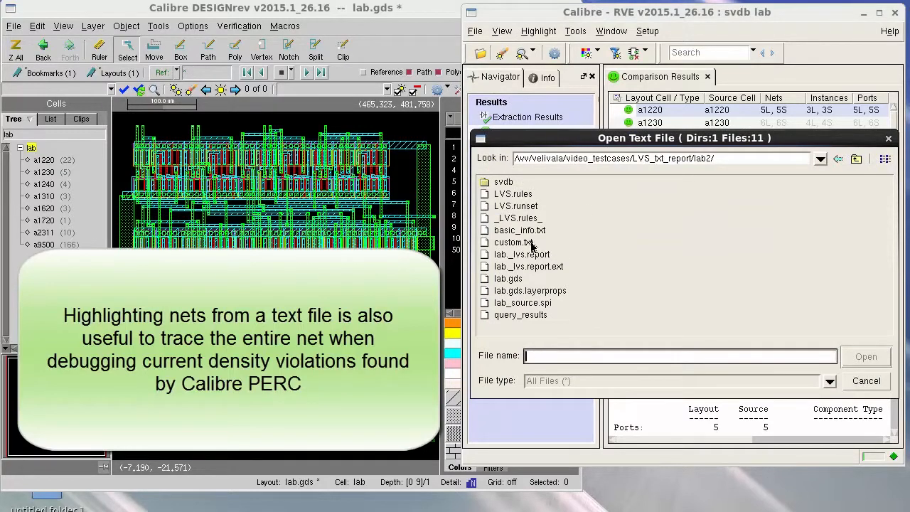
{"action": "left_click", "coordinate": [515, 242]}
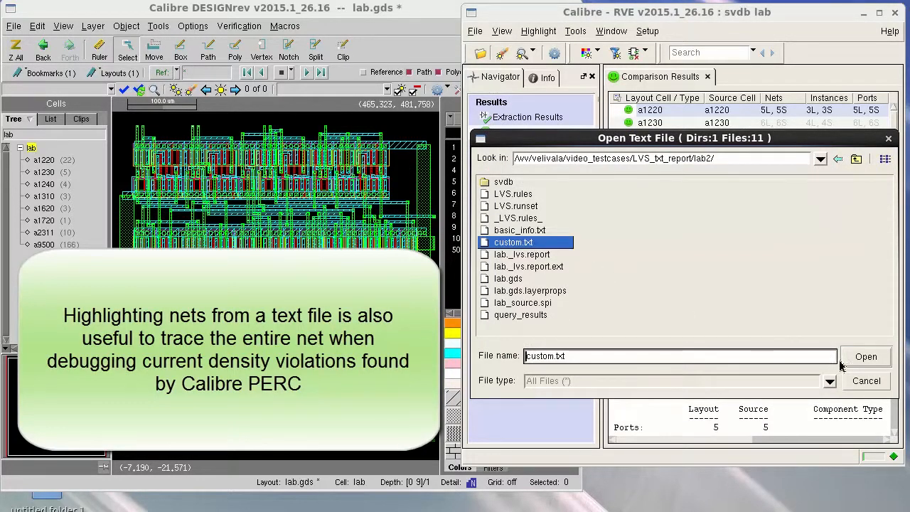
{"action": "left_click", "coordinate": [865, 356]}
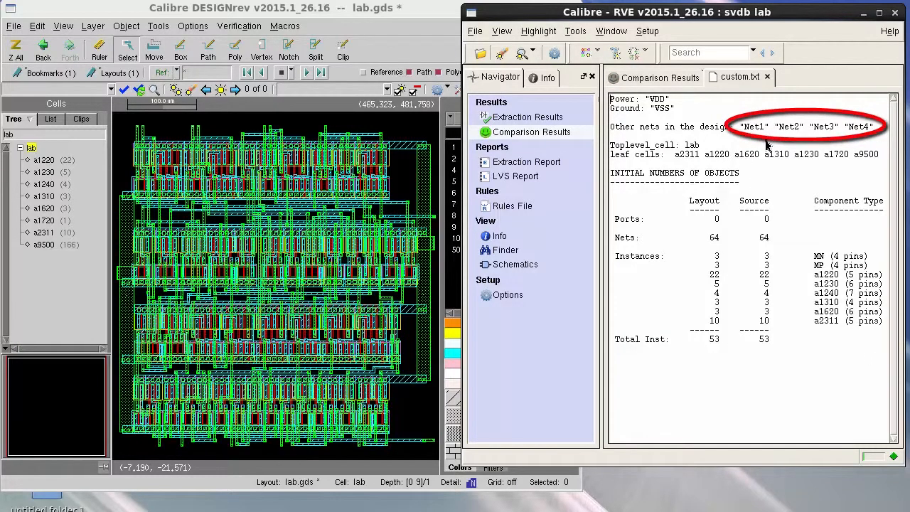
{"action": "mouse_move", "coordinate": [757, 142]}
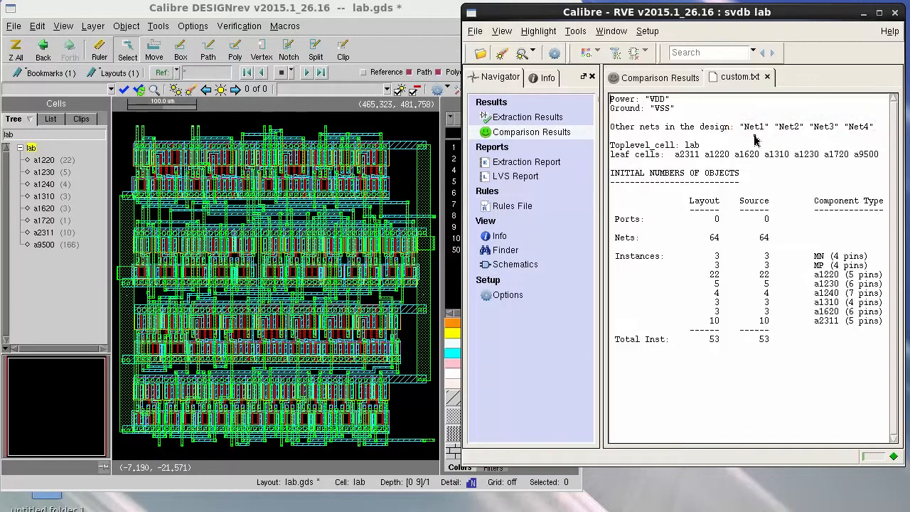
Step: Select Net1 and request its actions, triggering the Load Database Question
{"action": "double_click", "coordinate": [752, 127]}
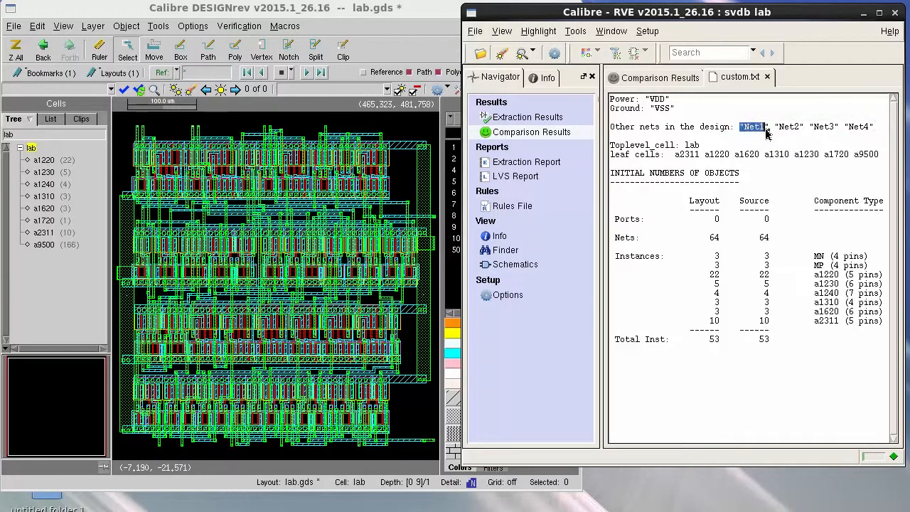
{"action": "right_click", "coordinate": [752, 127]}
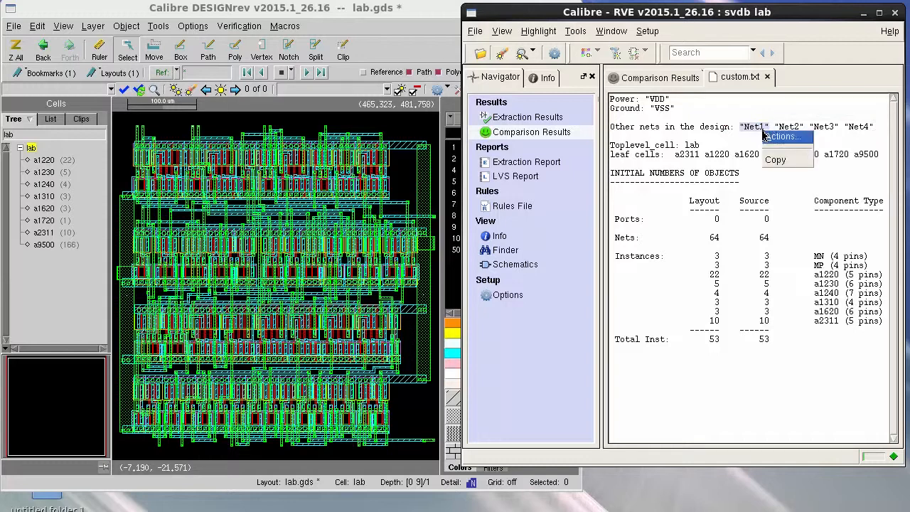
{"action": "left_click", "coordinate": [780, 136]}
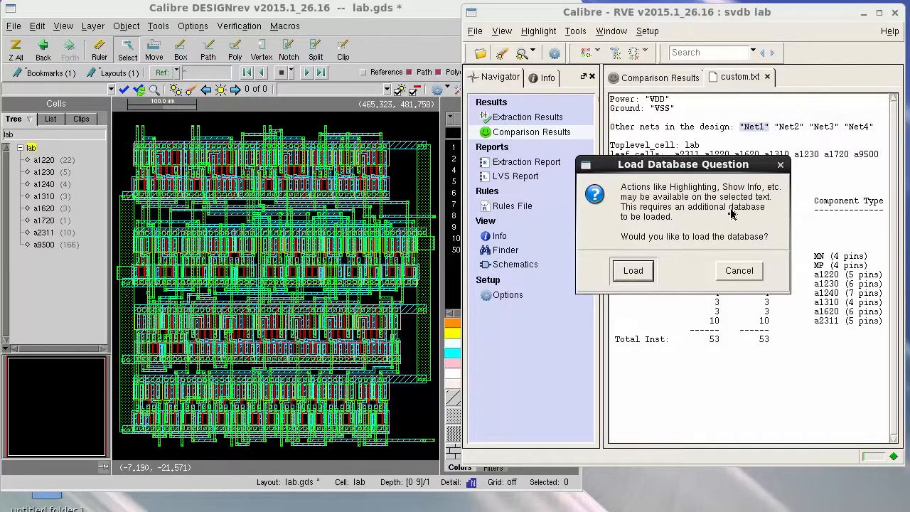
{"action": "mouse_move", "coordinate": [761, 229]}
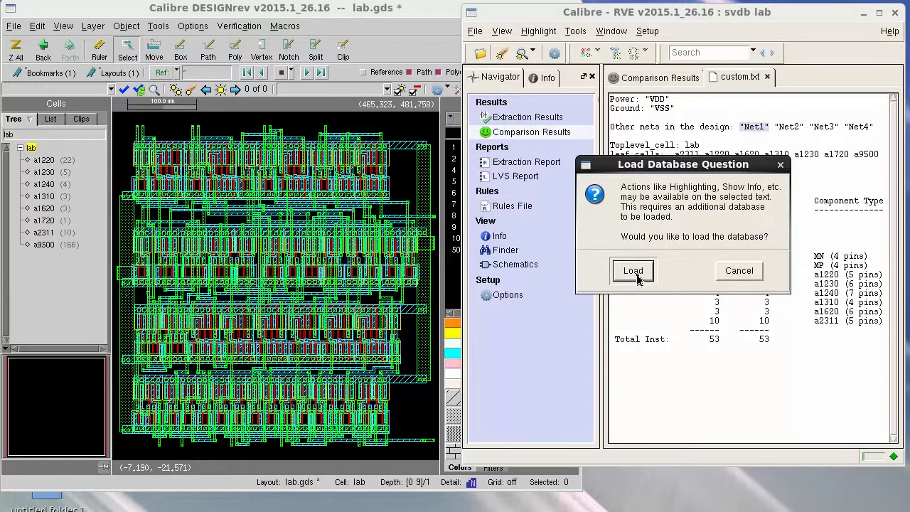
Step: Load the extra database with Layout context, then show Net1's highlight menu
{"action": "left_click", "coordinate": [632, 270]}
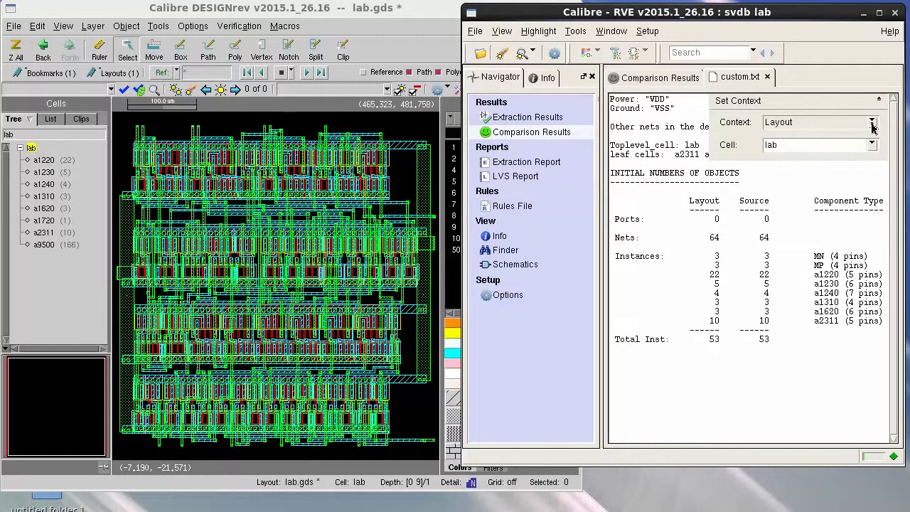
{"action": "left_click", "coordinate": [873, 122]}
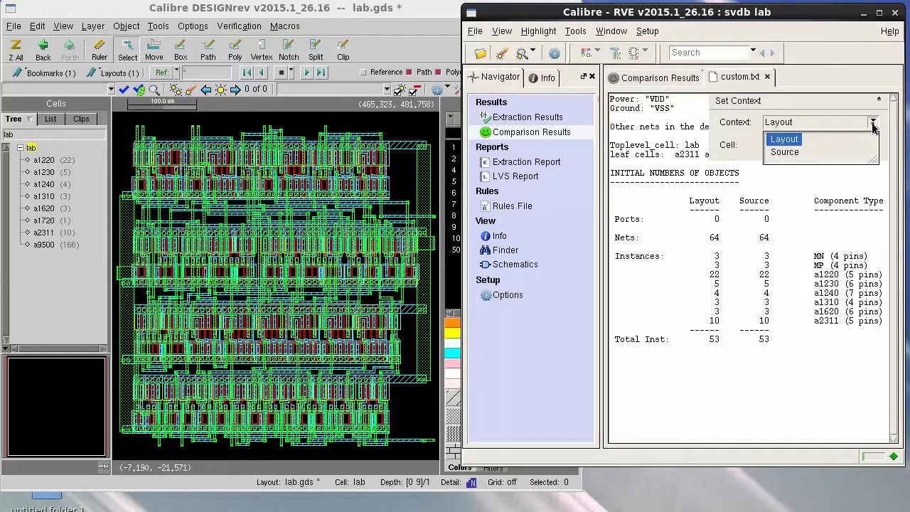
{"action": "left_click", "coordinate": [784, 139]}
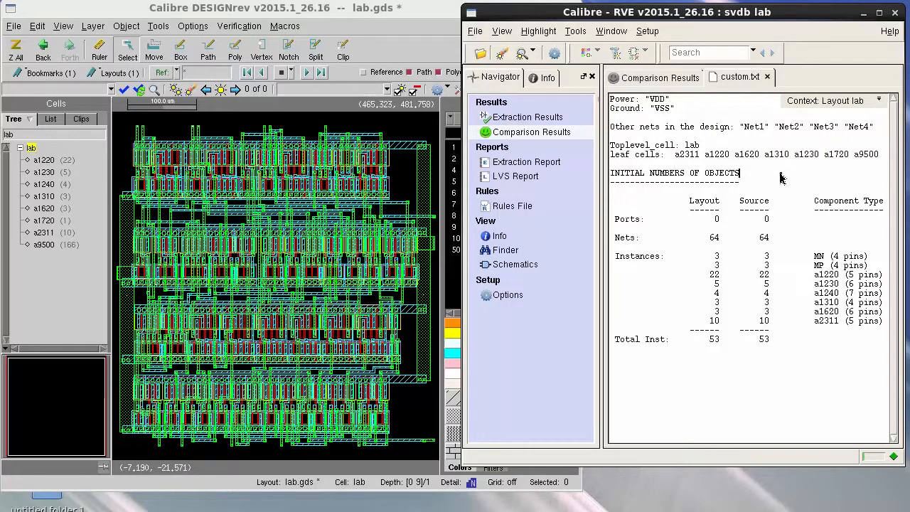
{"action": "mouse_move", "coordinate": [739, 128]}
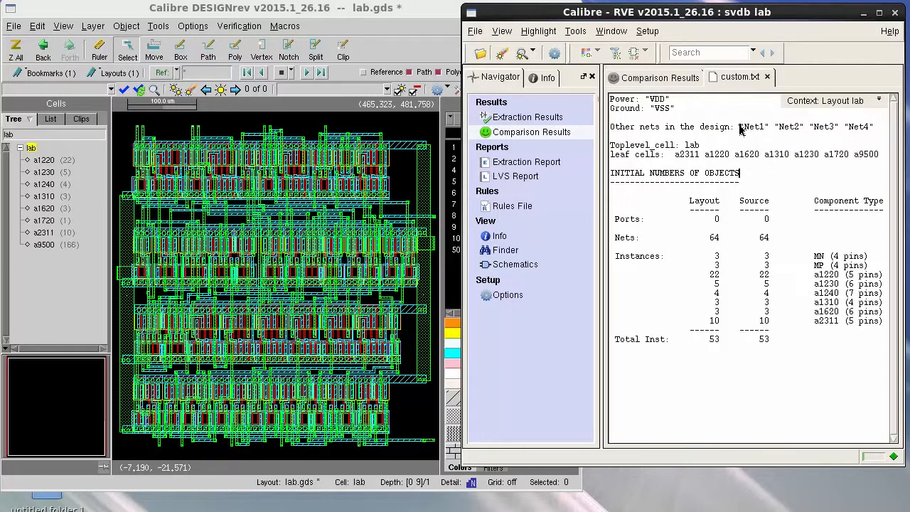
{"action": "right_click", "coordinate": [752, 127]}
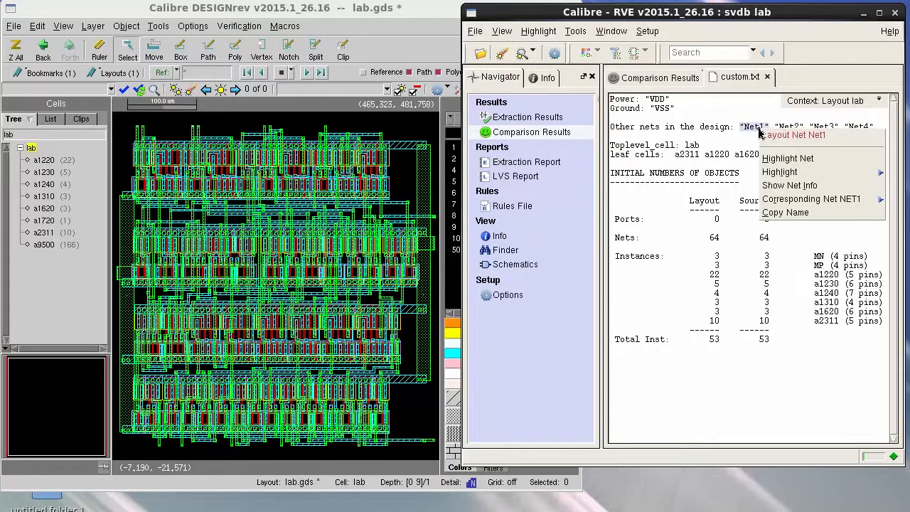